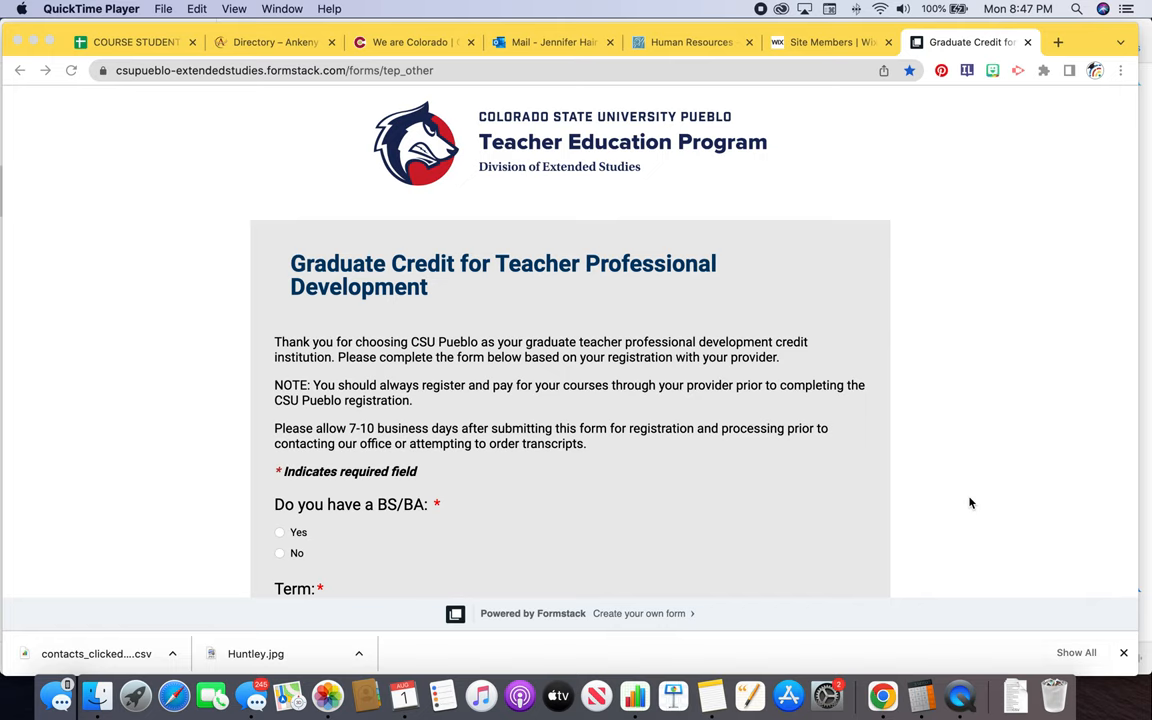
- Scroll down the form and choose Summer 2022 as the term
{"action": "scroll", "scroll_direction": "down", "scroll_amount": 3}
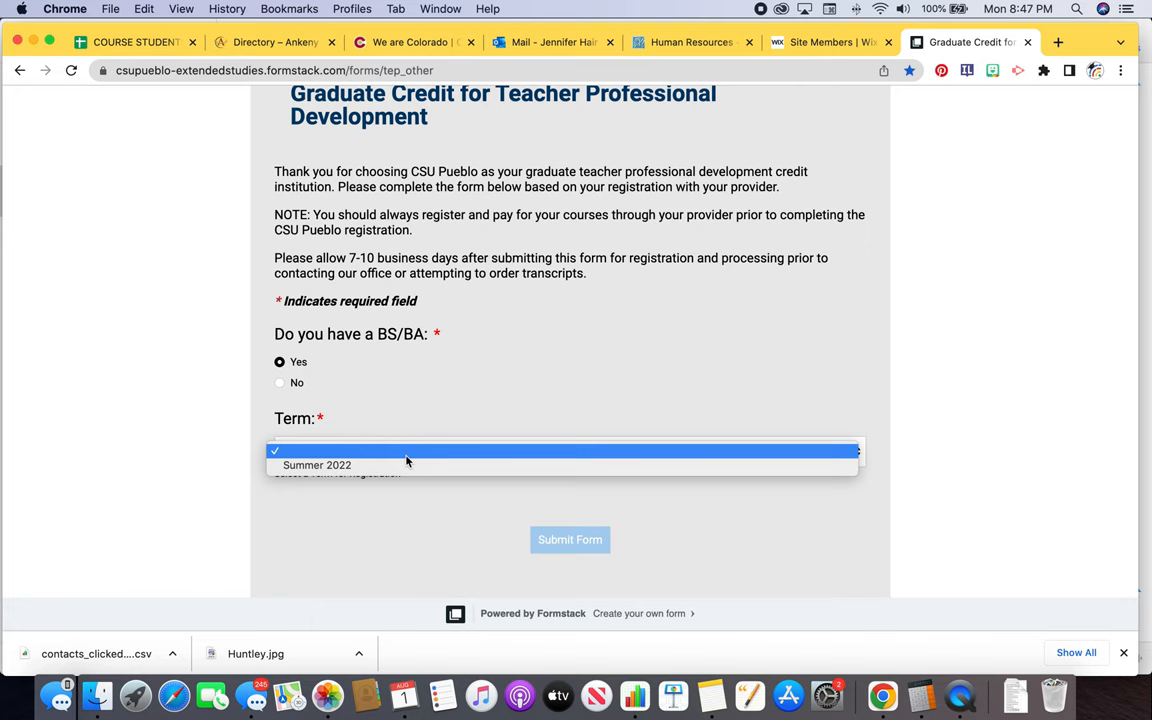
{"action": "left_click", "coordinate": [317, 464]}
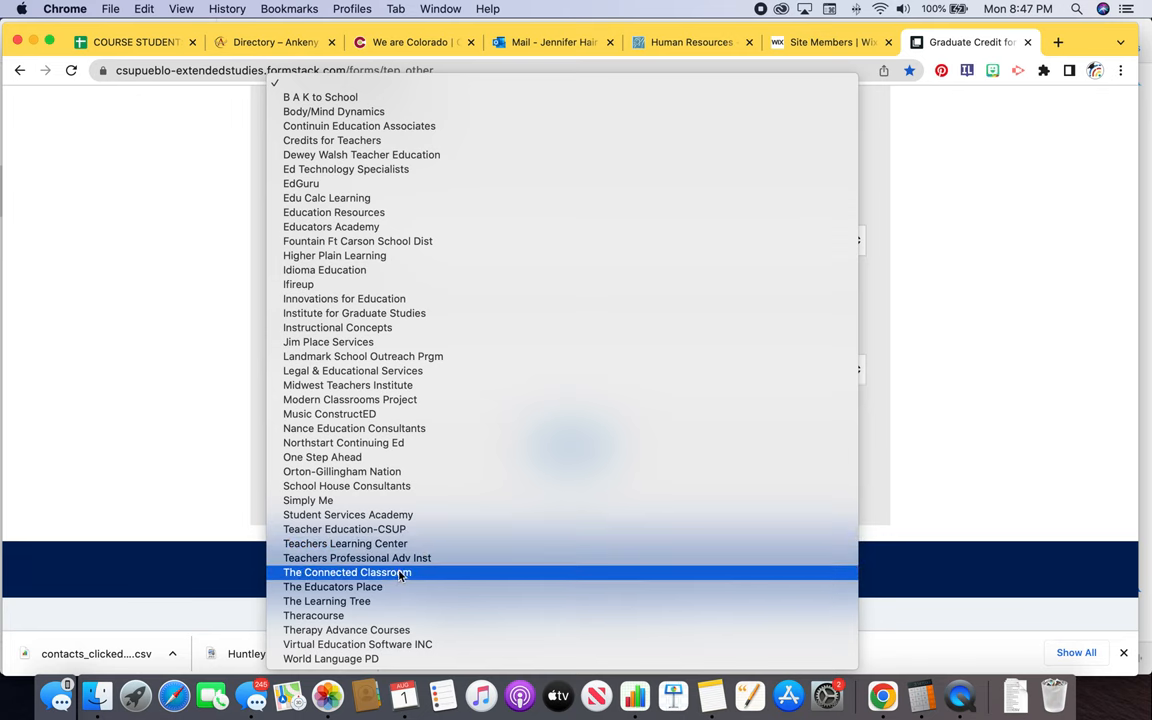
- Pick The Connected Classroom as provider and scroll down to Courses
{"action": "left_click", "coordinate": [347, 572]}
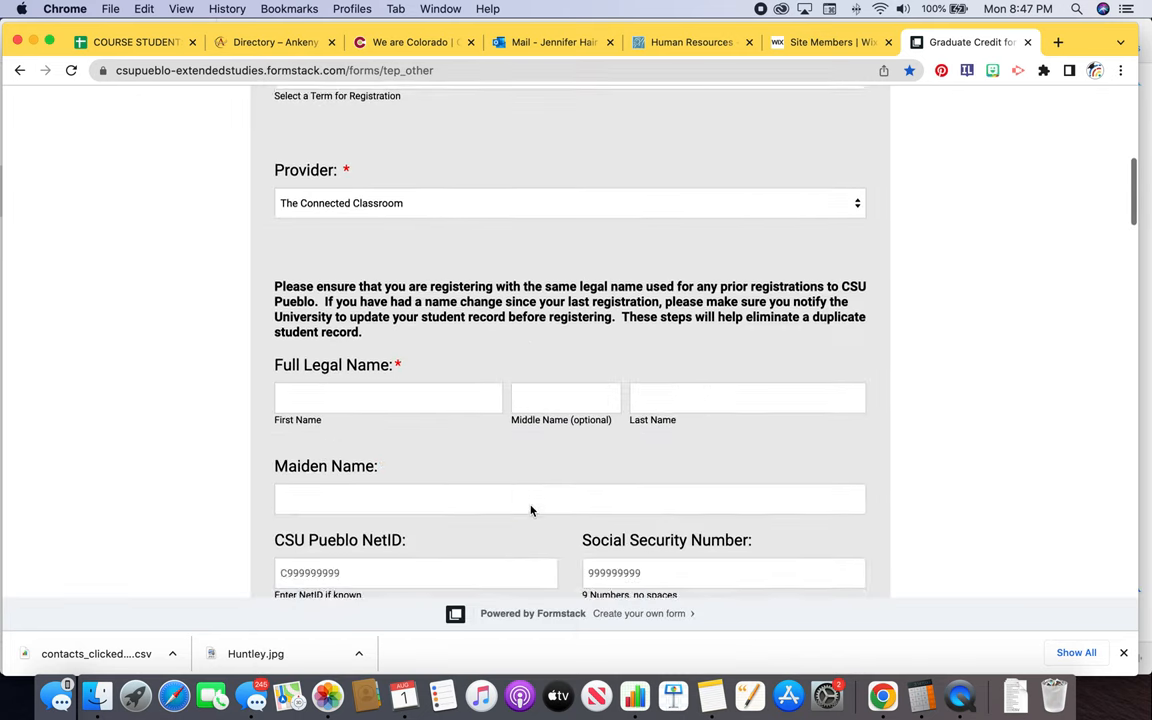
{"action": "scroll", "scroll_direction": "down", "scroll_amount": 3}
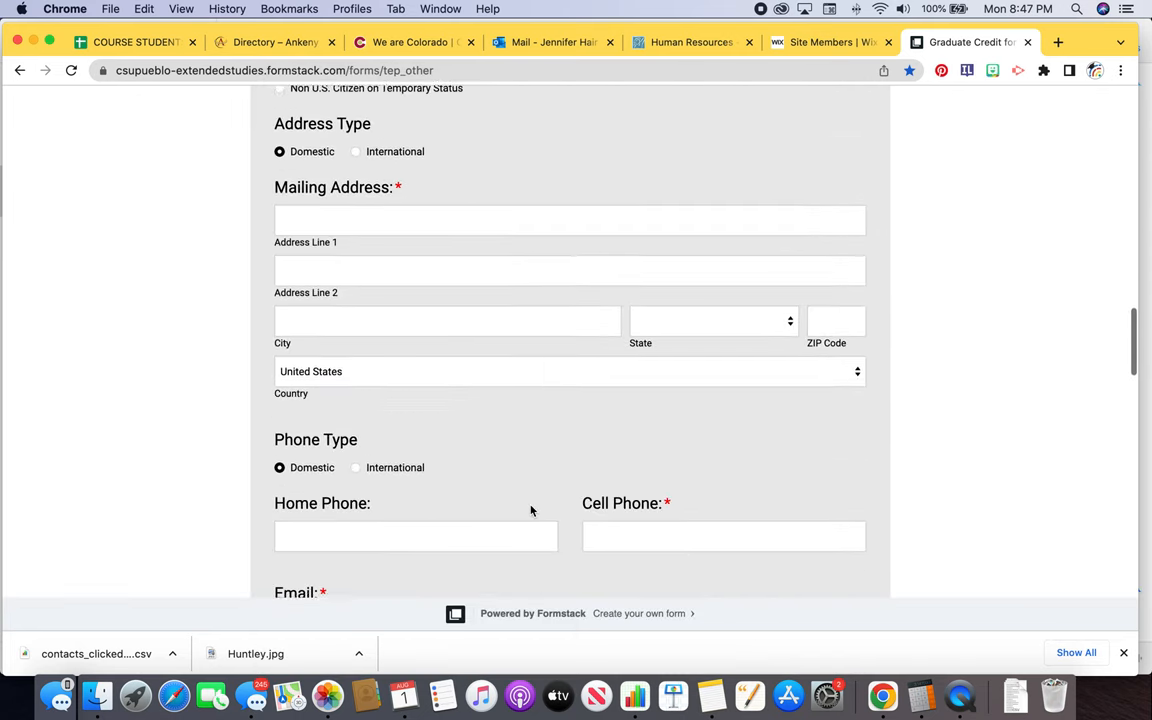
{"action": "scroll", "scroll_direction": "down", "scroll_amount": 3}
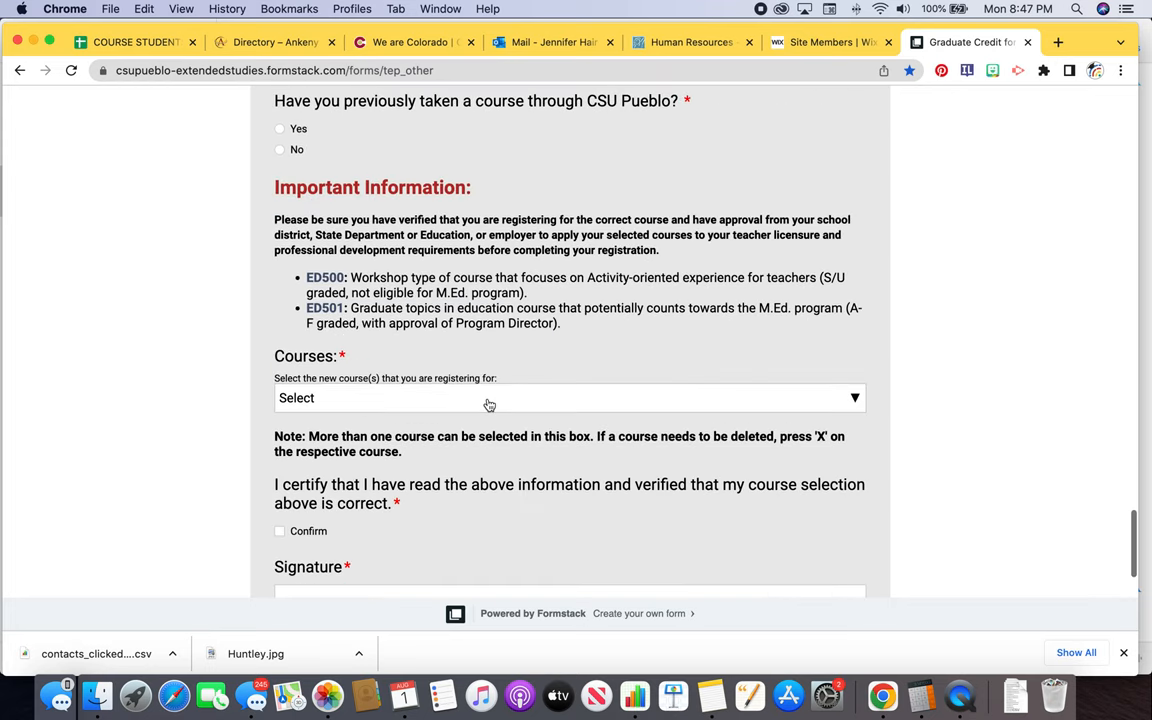
- Open the Courses multi-select list and scroll toward the ED 501 entries
{"action": "left_click", "coordinate": [569, 398]}
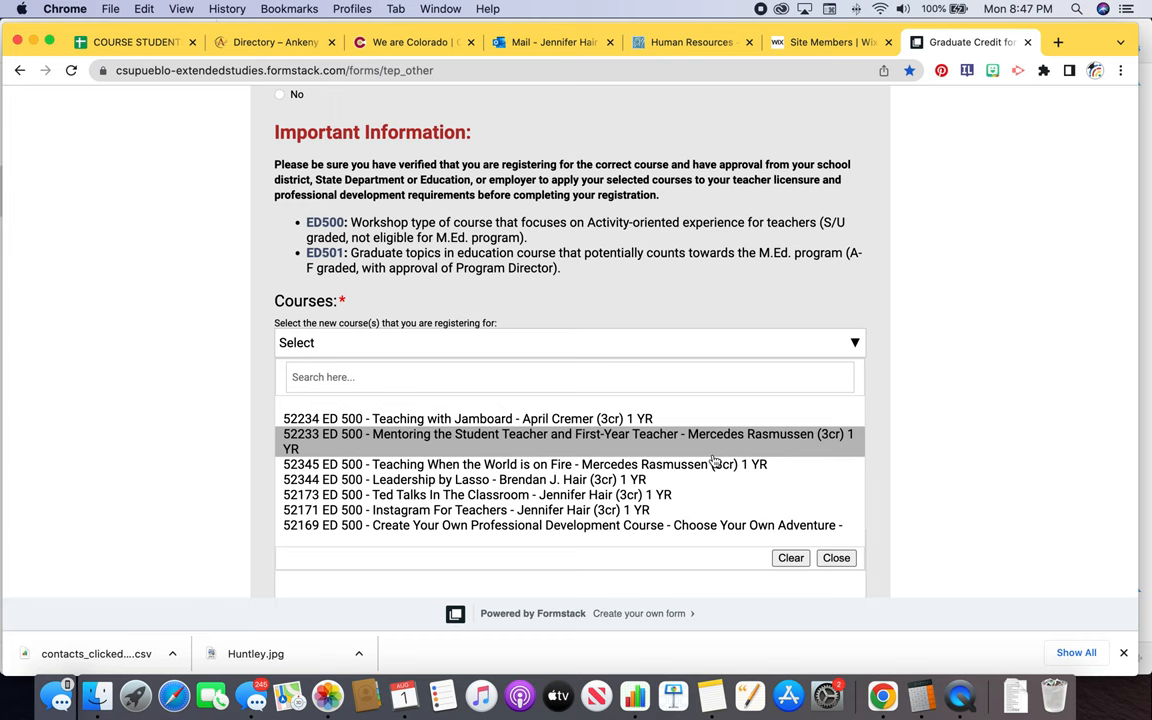
{"action": "scroll", "scroll_direction": "down", "scroll_amount": 3}
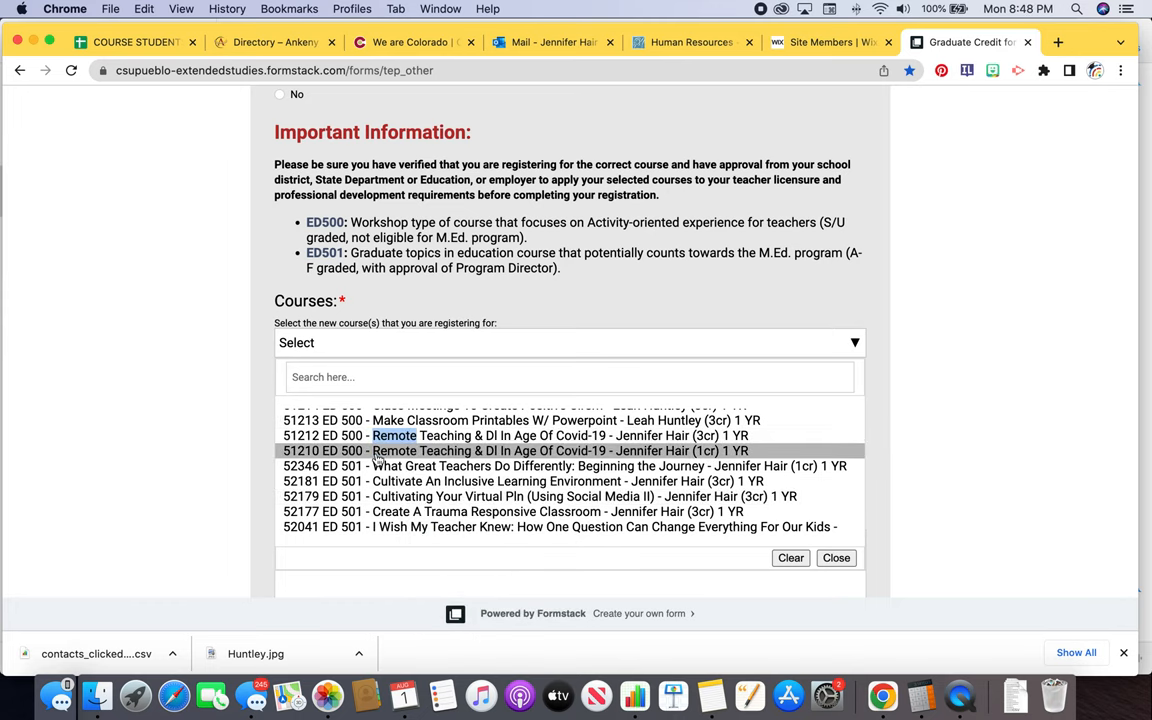
- Add courses 52179 ED 501 Cultivating Your Virtual PLN and 52345 ED 500 Teaching When the World is on Fire
{"action": "left_click", "coordinate": [539, 496]}
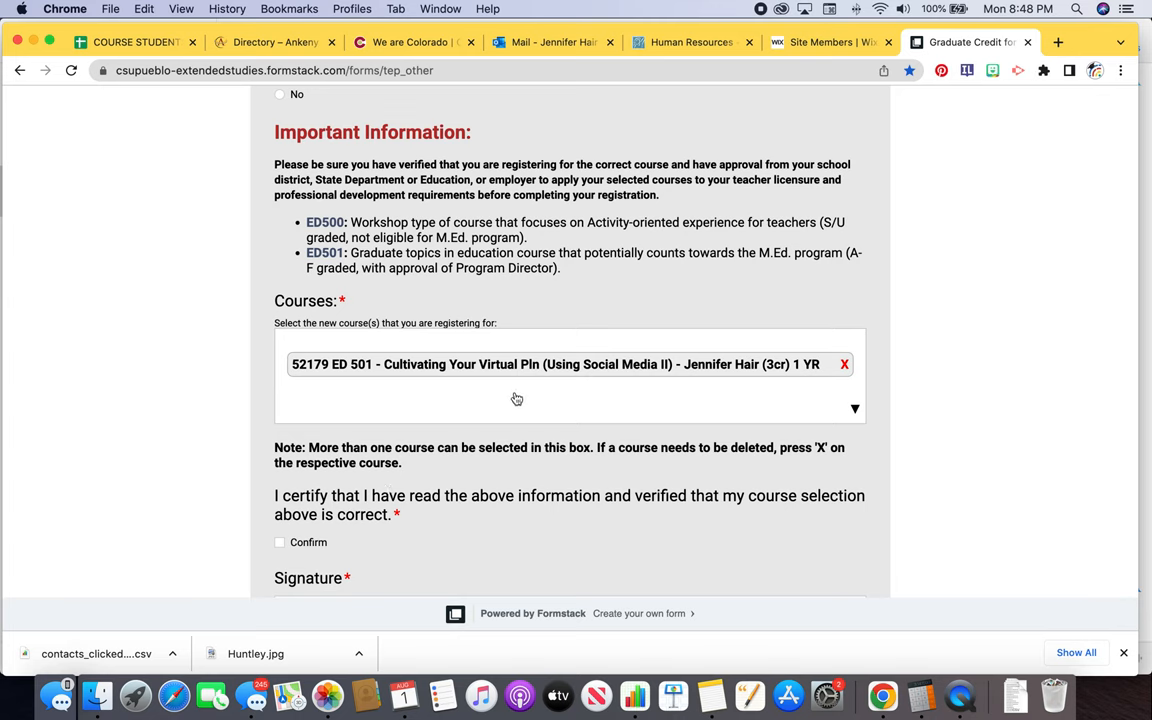
{"action": "left_click", "coordinate": [854, 408]}
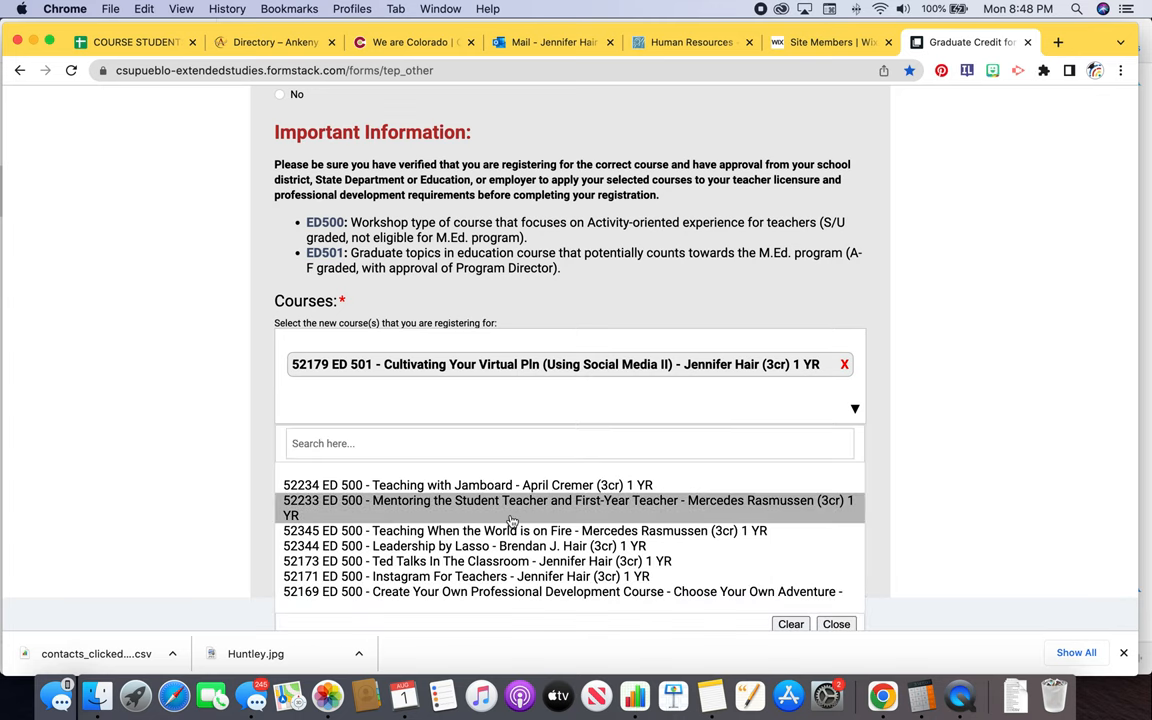
{"action": "left_click", "coordinate": [525, 530]}
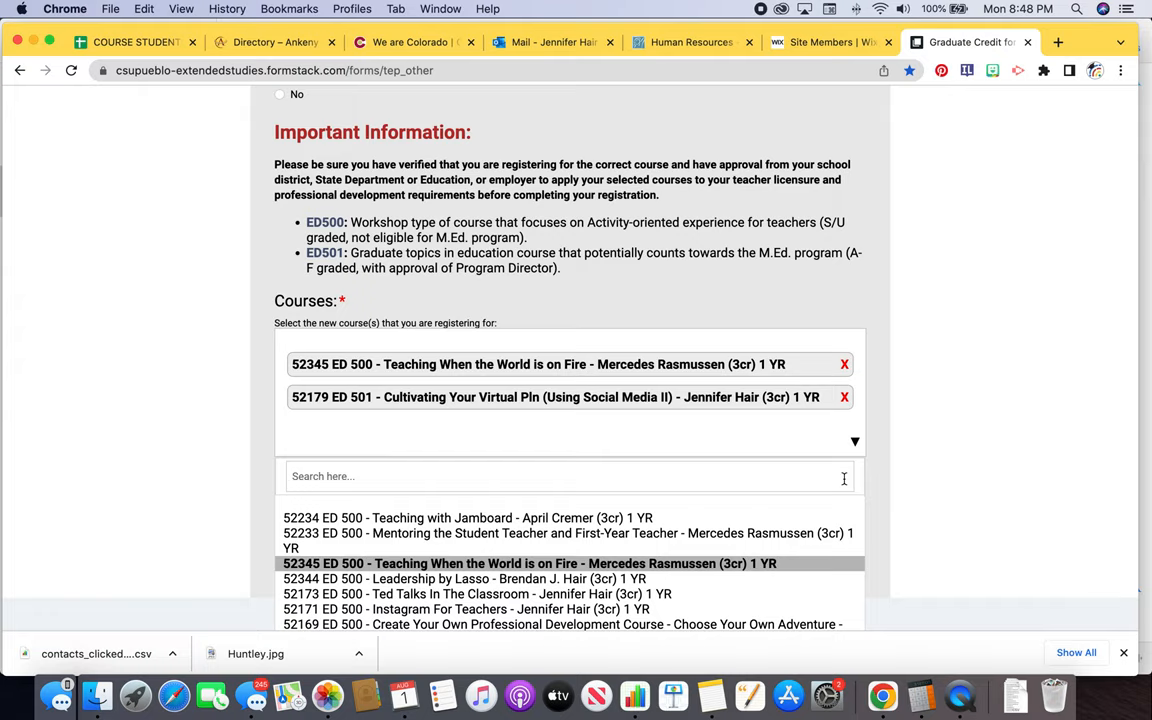
{"action": "mouse_move", "coordinate": [761, 10]}
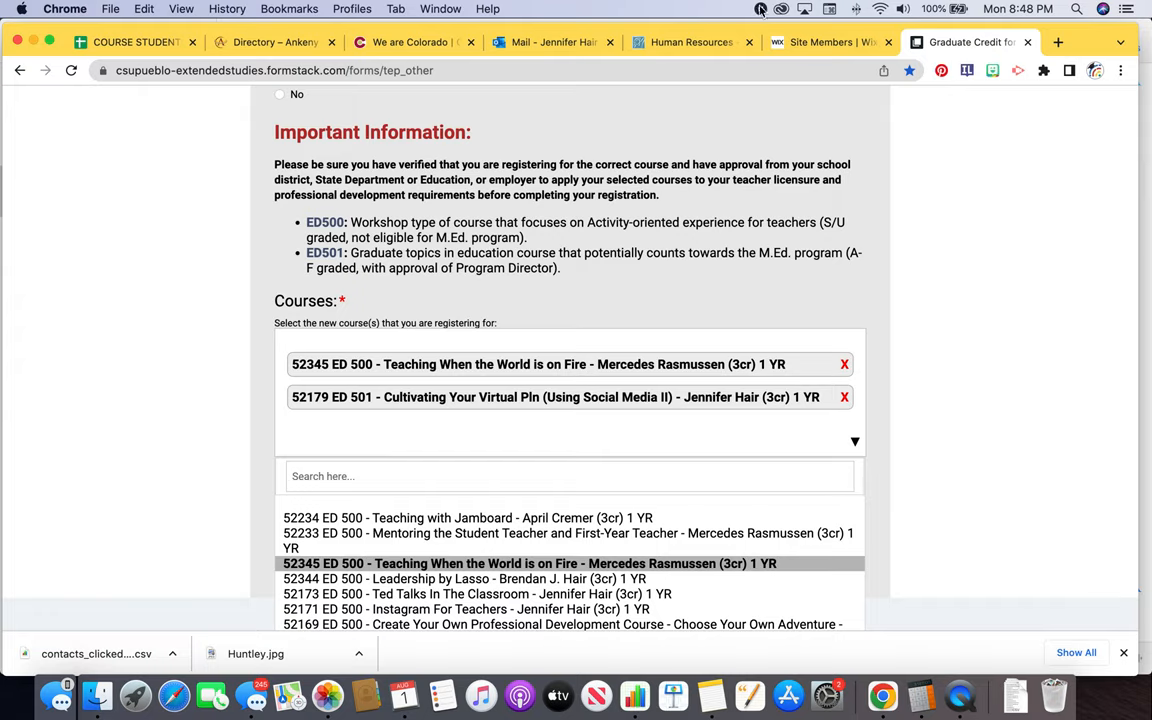